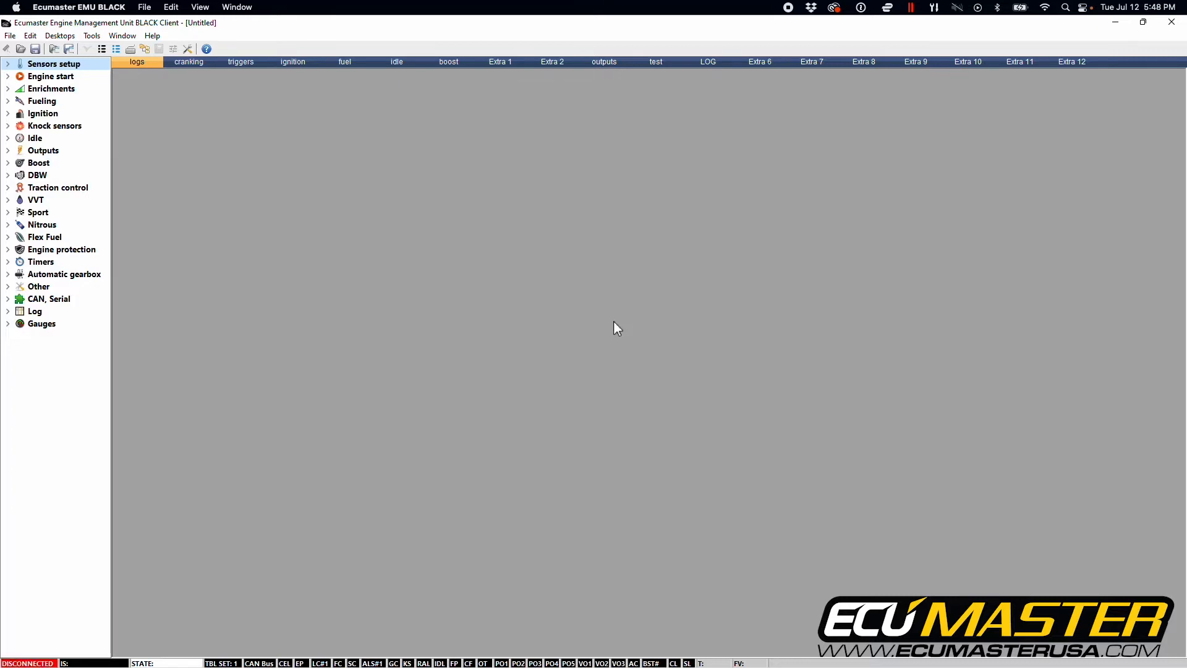
mouse_move(326, 182)
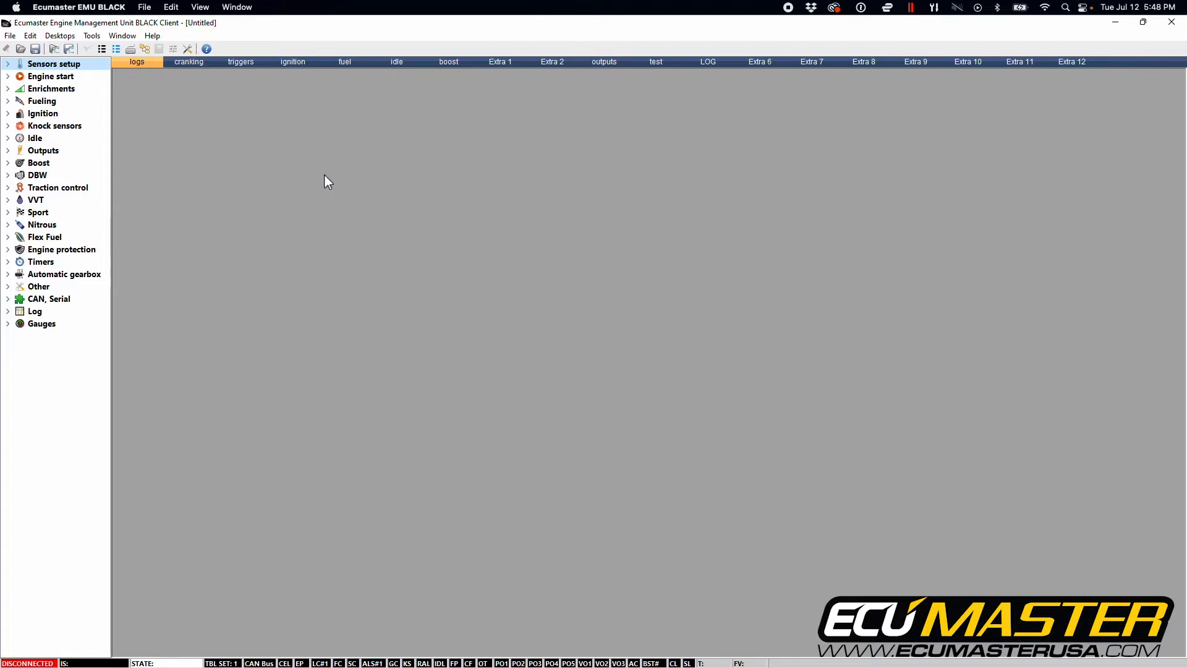
Bring up the General Options dialog from the Tools menu.
left_click(186, 48)
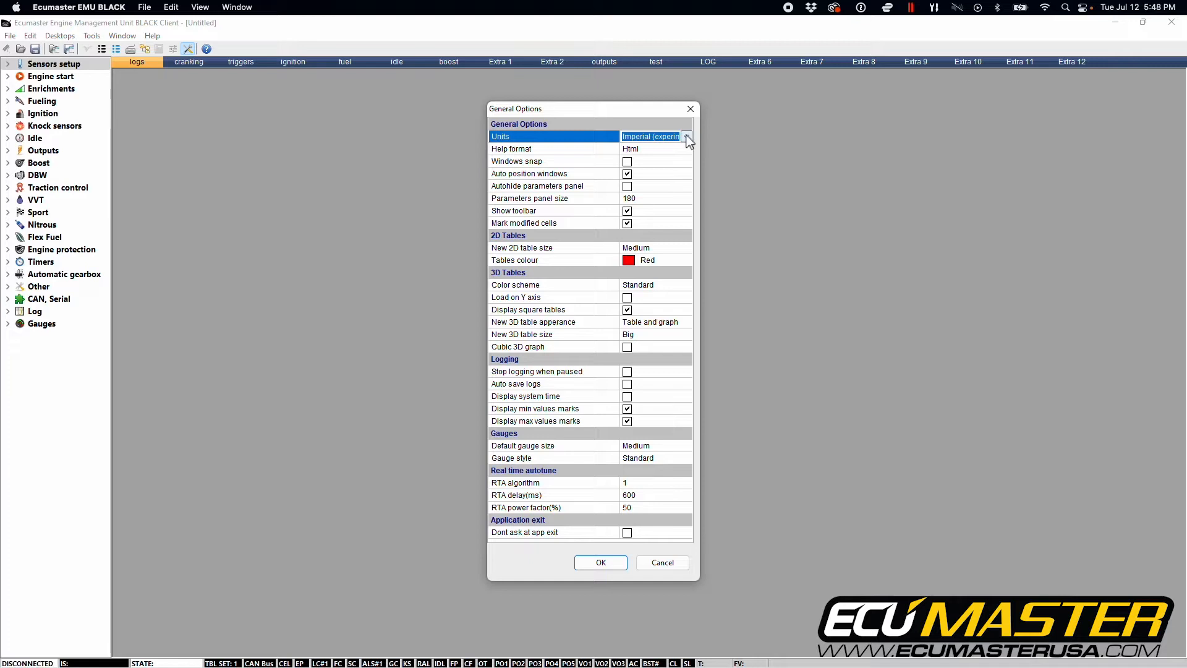
mouse_move(649, 148)
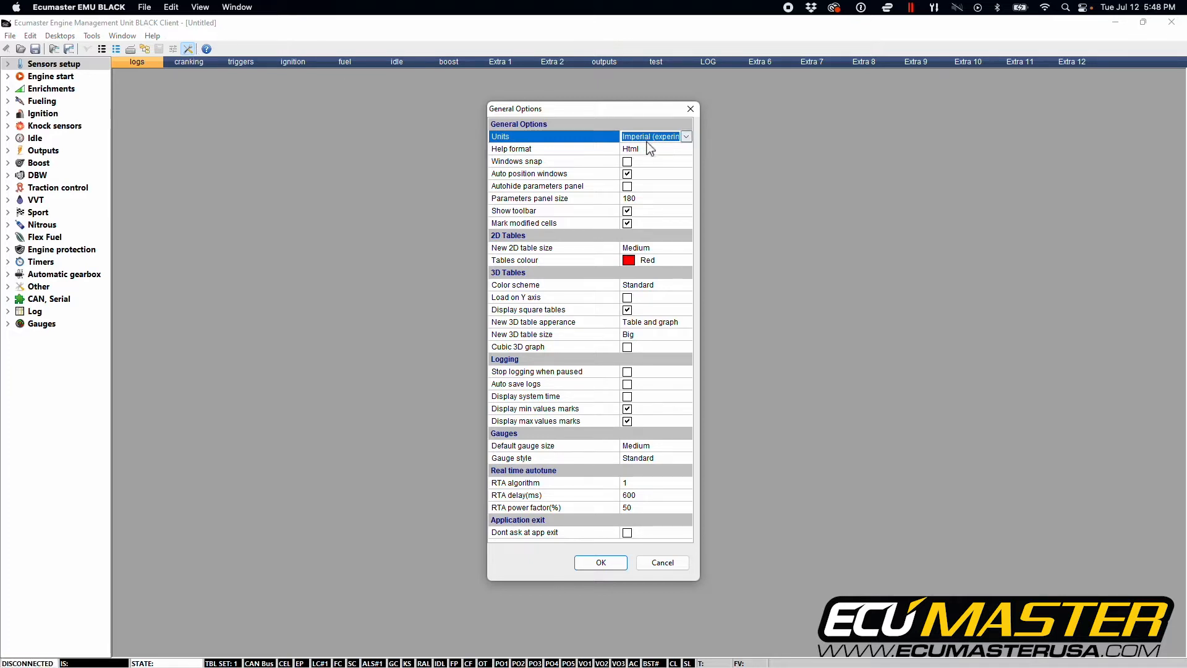
Choose Metric as the unit system in General Options.
left_click(685, 136)
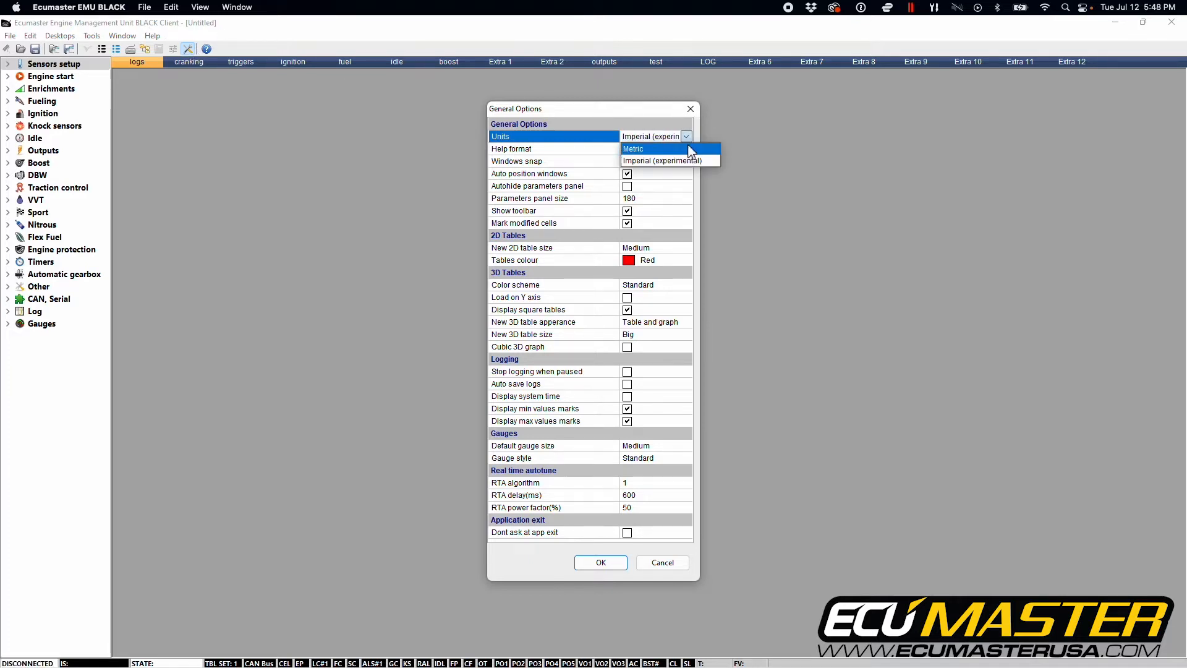
left_click(633, 148)
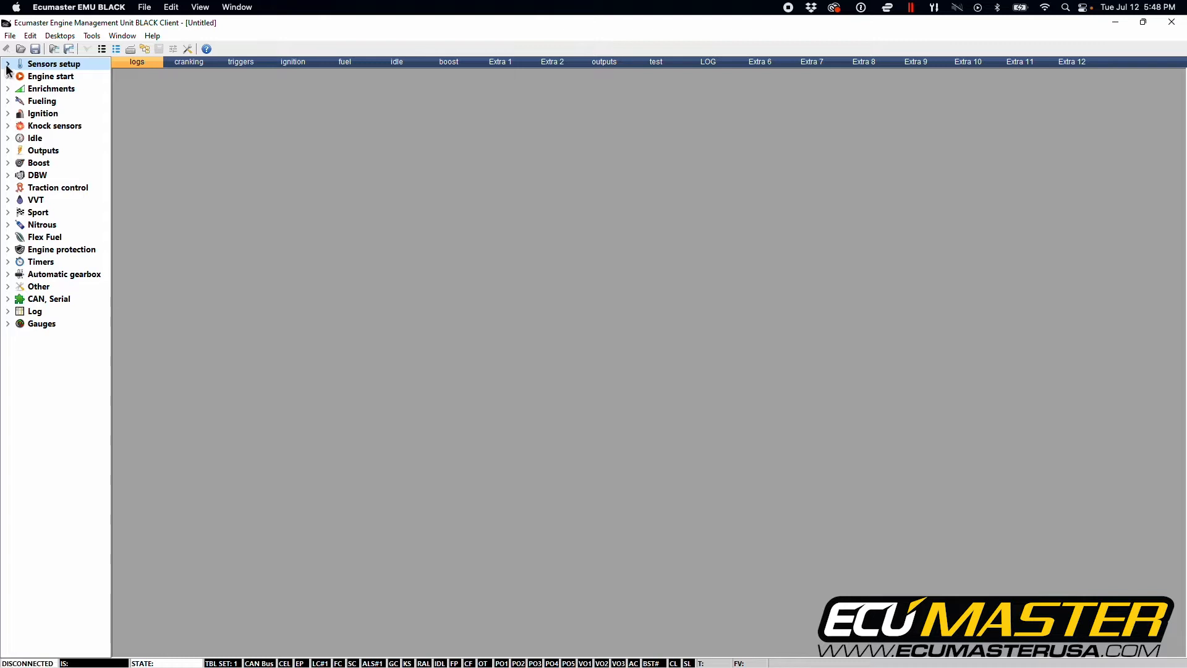
Untick 'Use built in MAP' under Sensors setup > MAP, BARO and show the MAP calibration table.
left_click(8, 64)
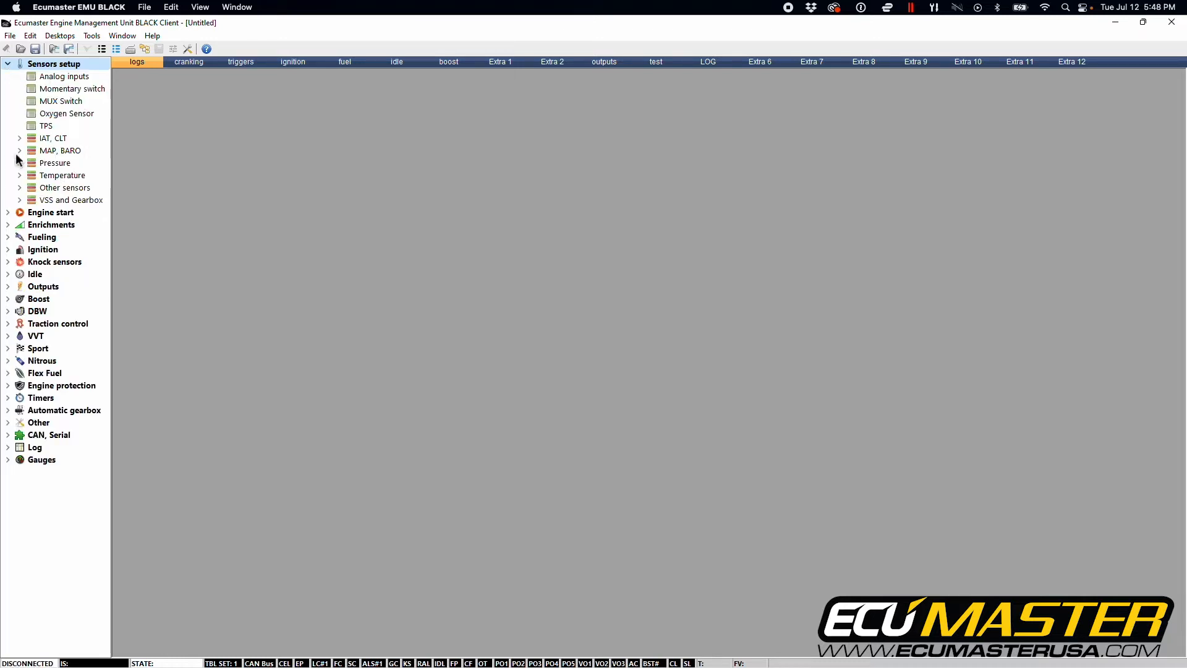
left_click(20, 150)
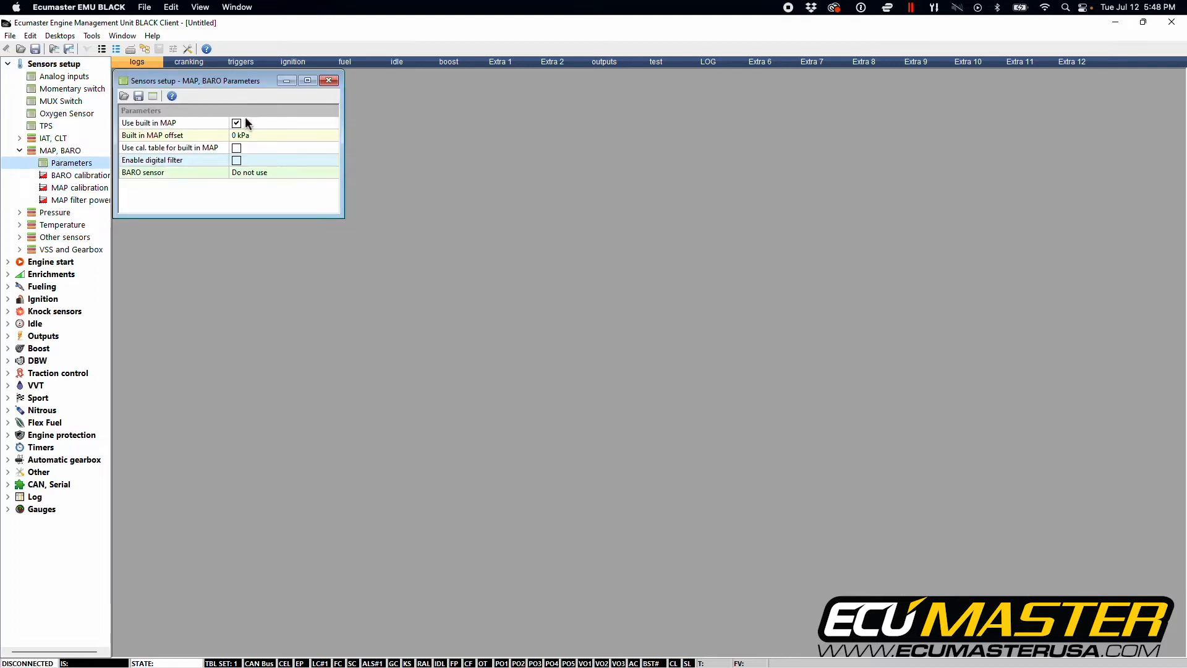
left_click(237, 123)
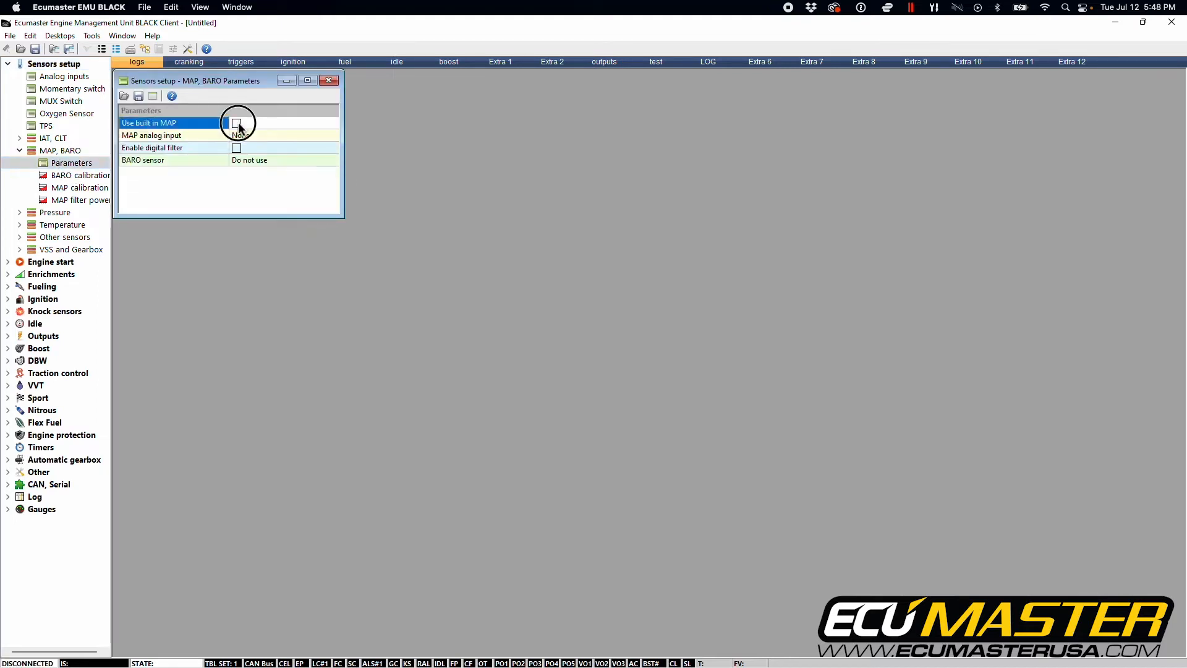
left_click(328, 80)
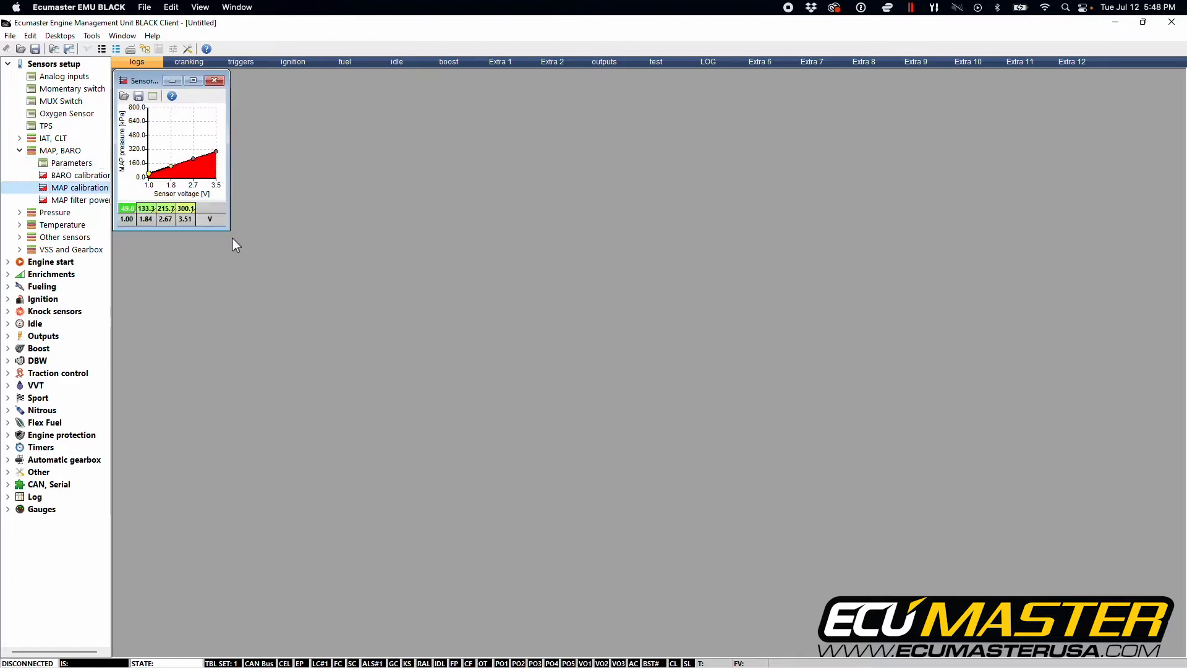
Rebin the voltage axis from 0.5 to 4.5 V with the Axis bins wizard.
left_click_drag(227, 227, 636, 367)
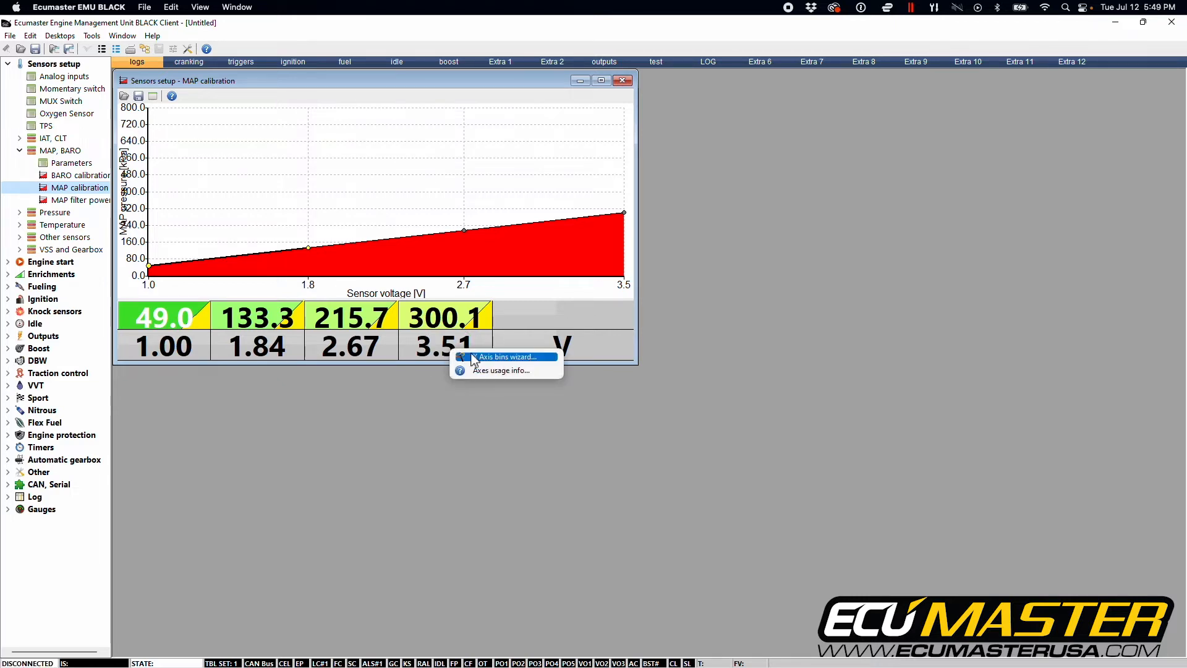
left_click(505, 357)
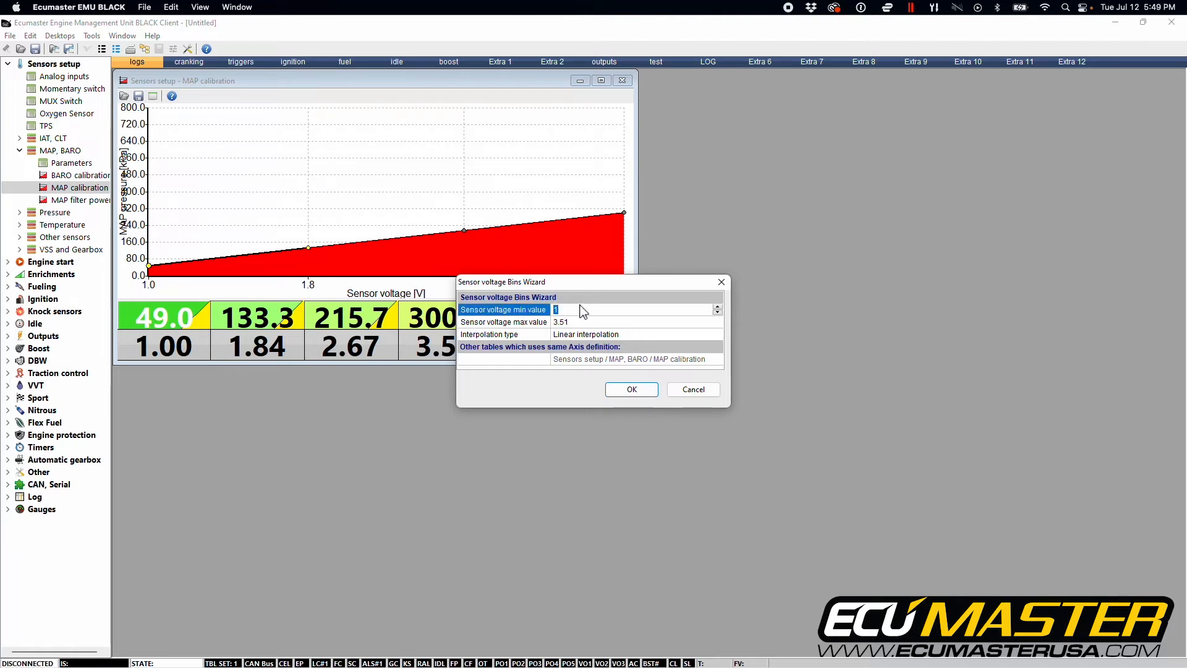
type("0.5")
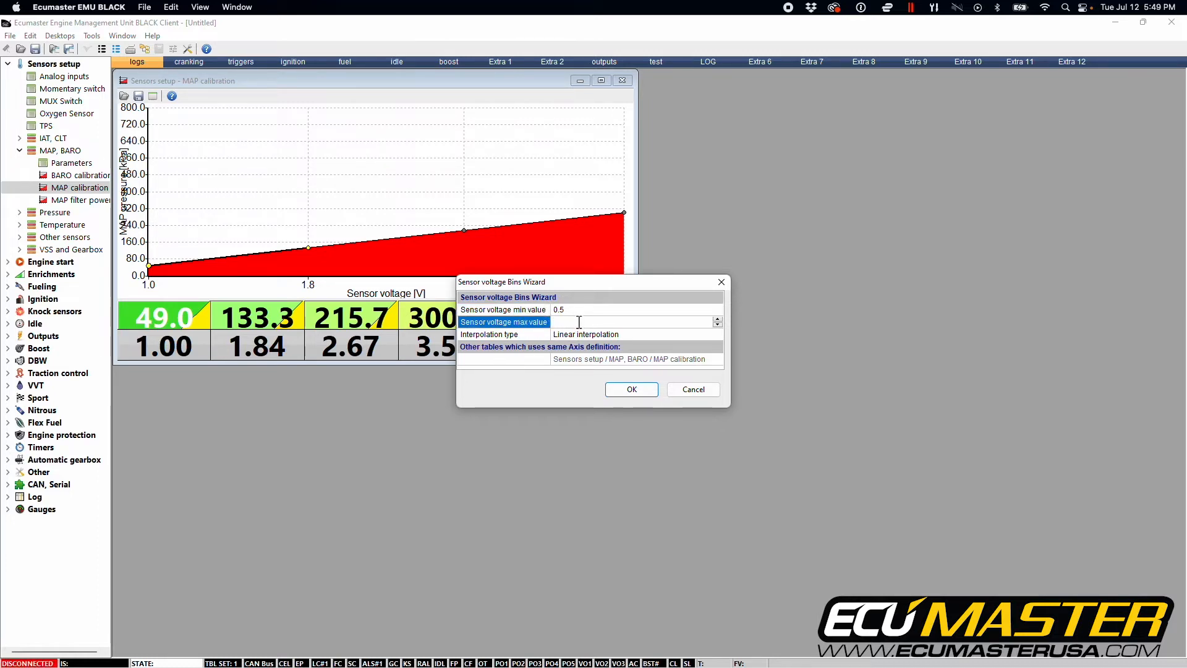
type("4.5")
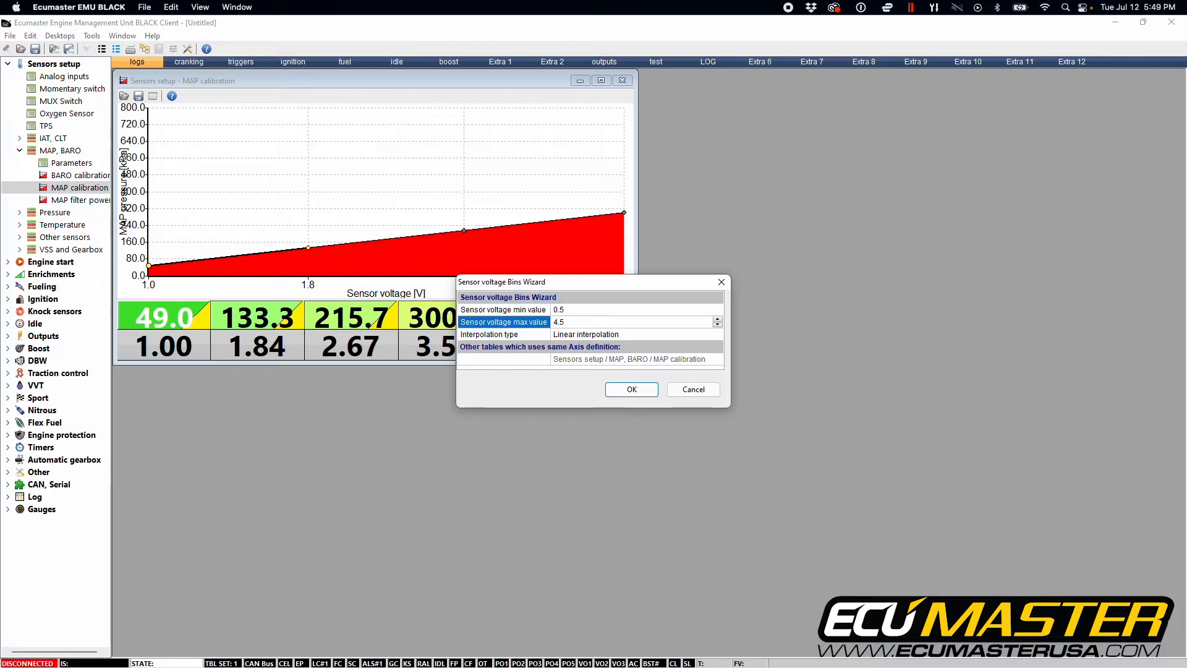
mouse_move(599, 345)
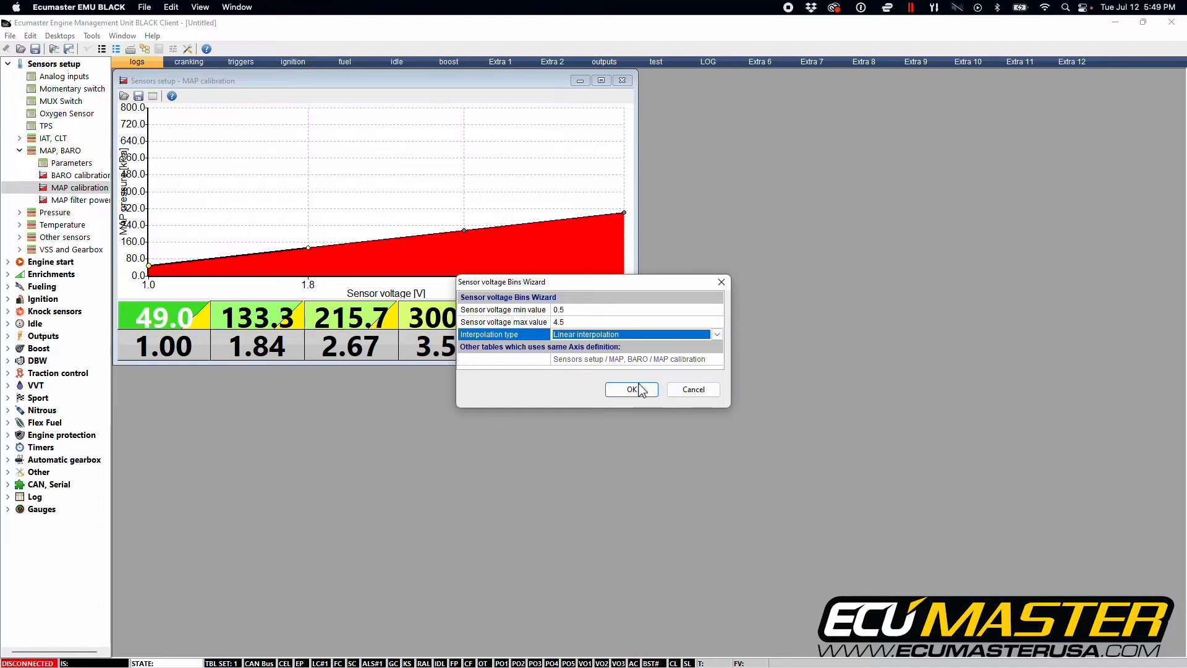
left_click(630, 389)
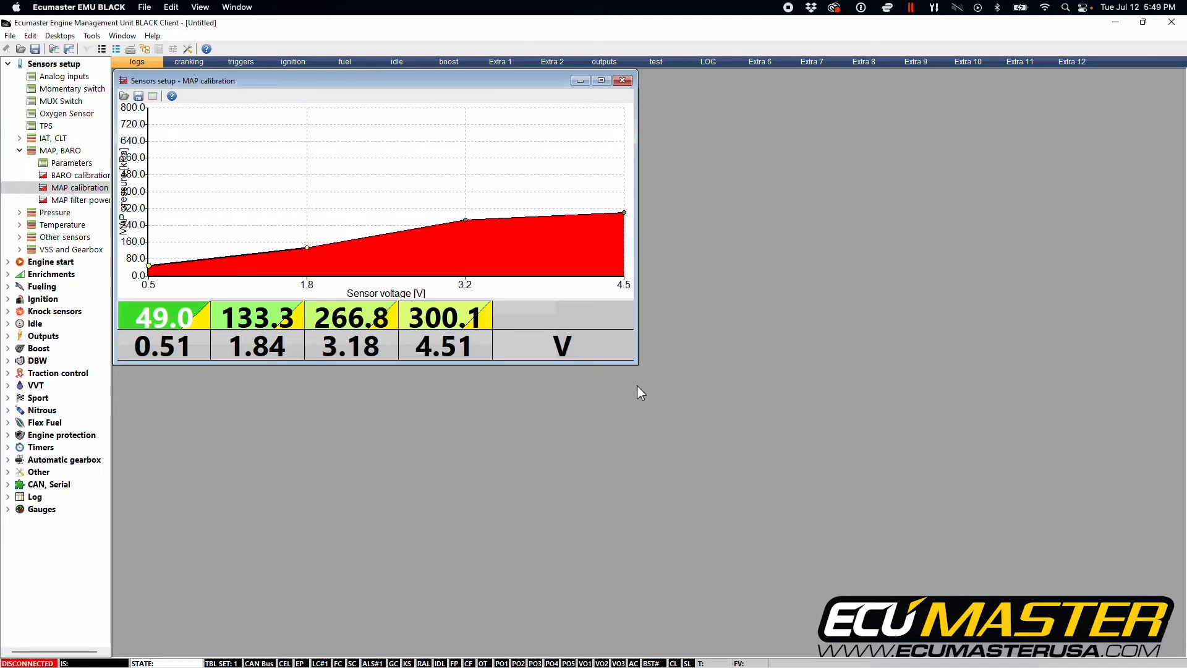
mouse_move(420, 343)
type("0")
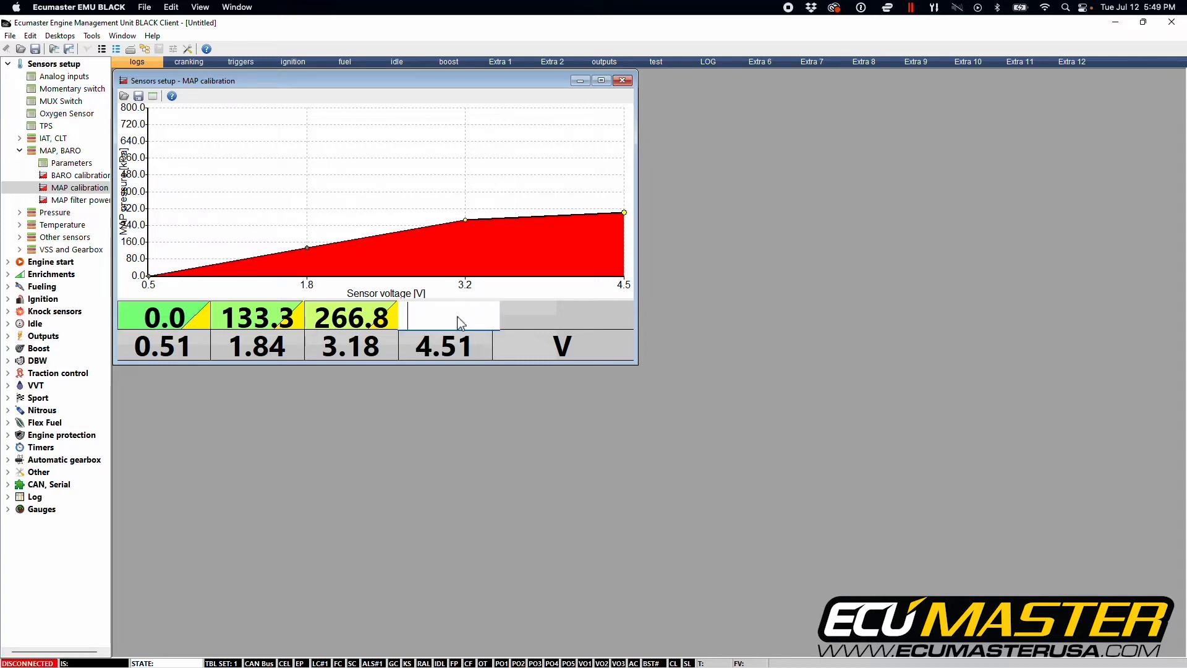
Set the last cell to 500 kPa and interpolate horizontally for 0.0, 166.7, 333.3, 500.0 kPa.
type("500.0")
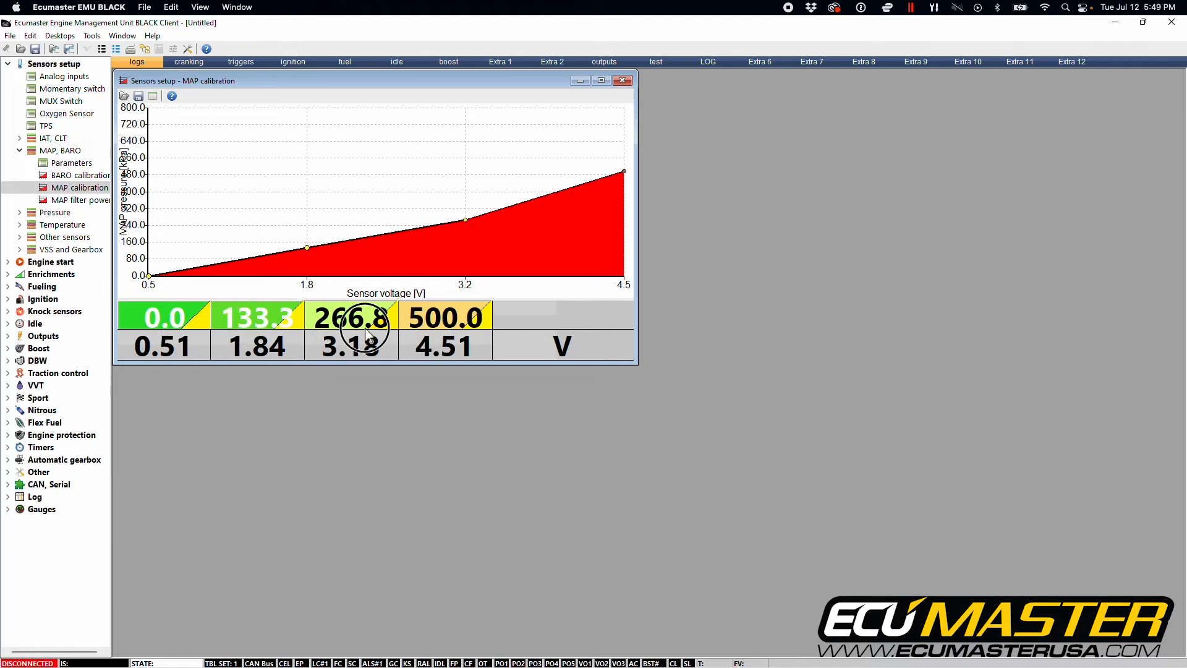
right_click(350, 316)
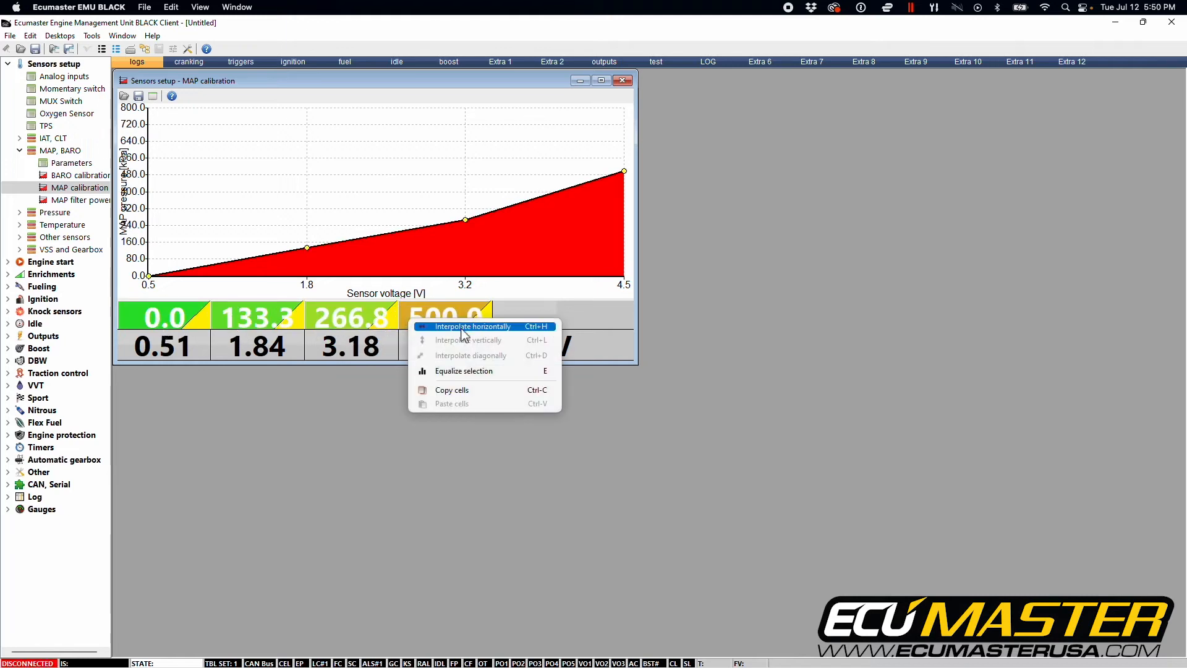
left_click(471, 326)
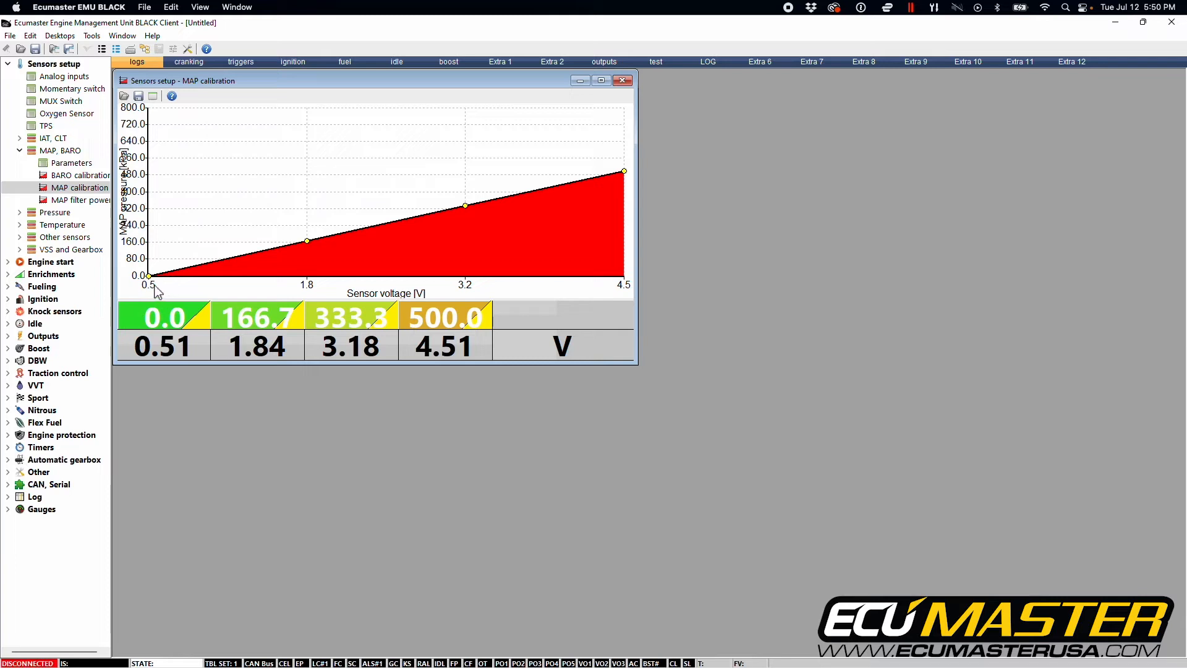
mouse_move(217, 344)
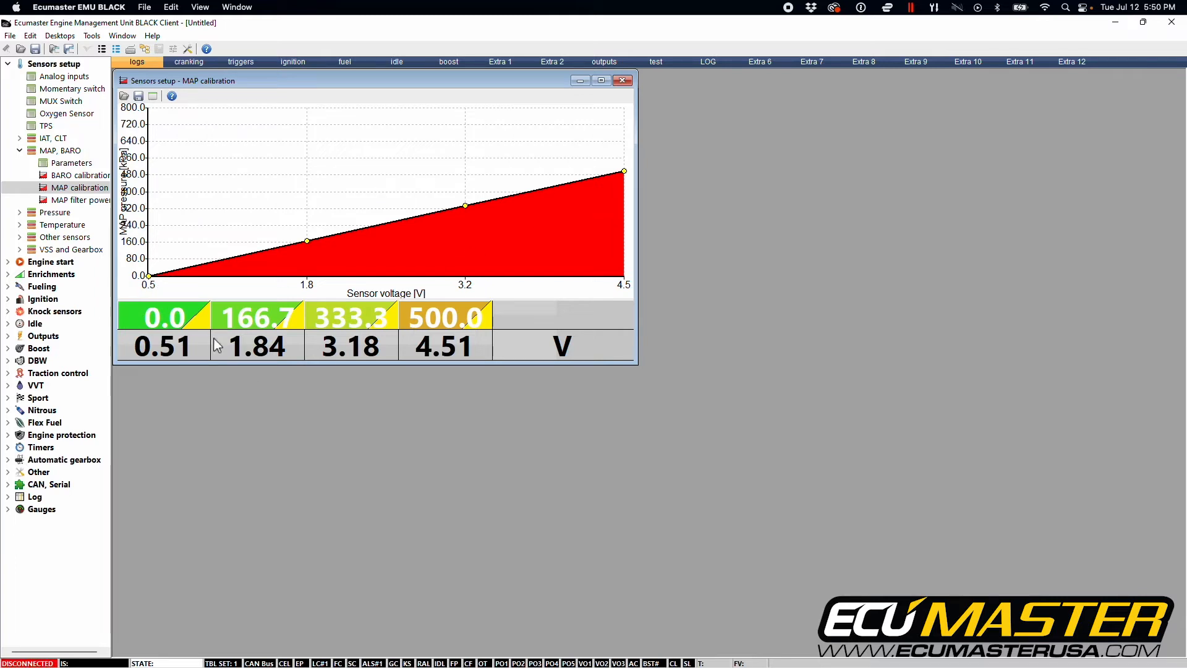
mouse_move(630, 313)
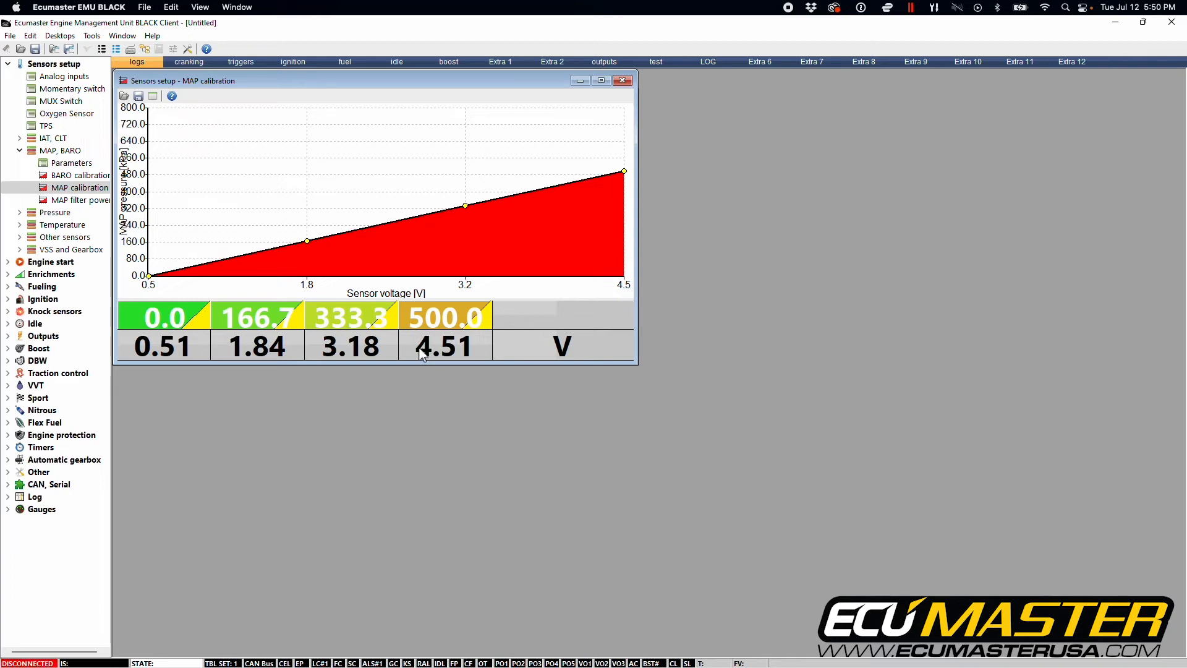
mouse_move(13, 58)
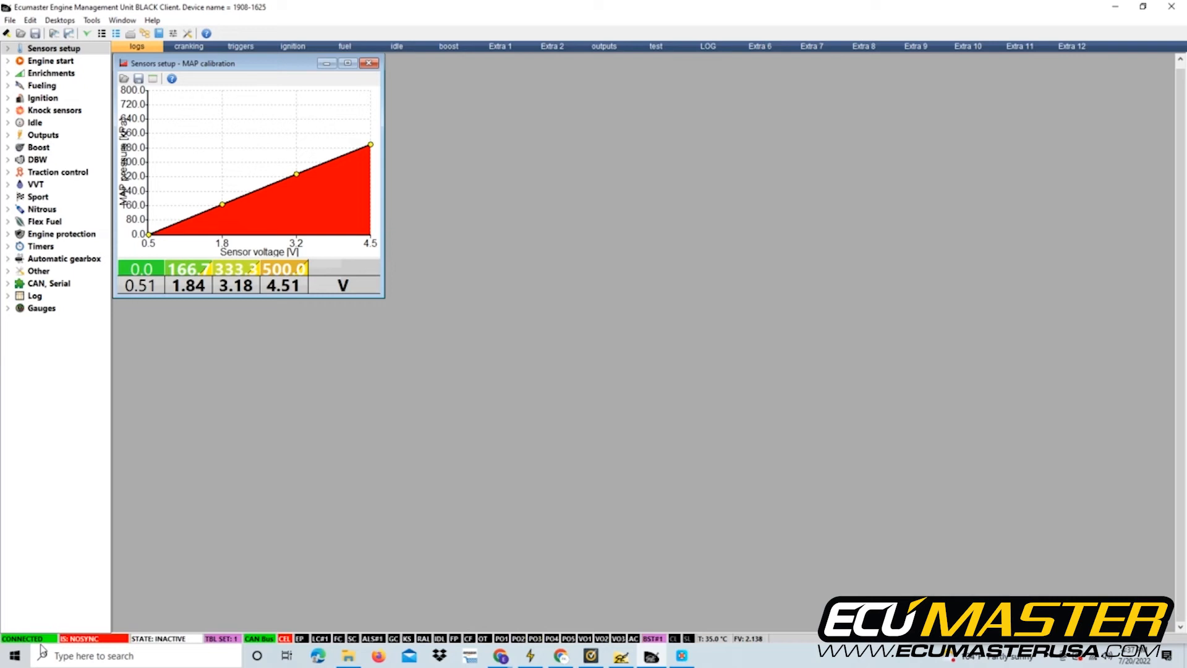
mouse_move(23, 638)
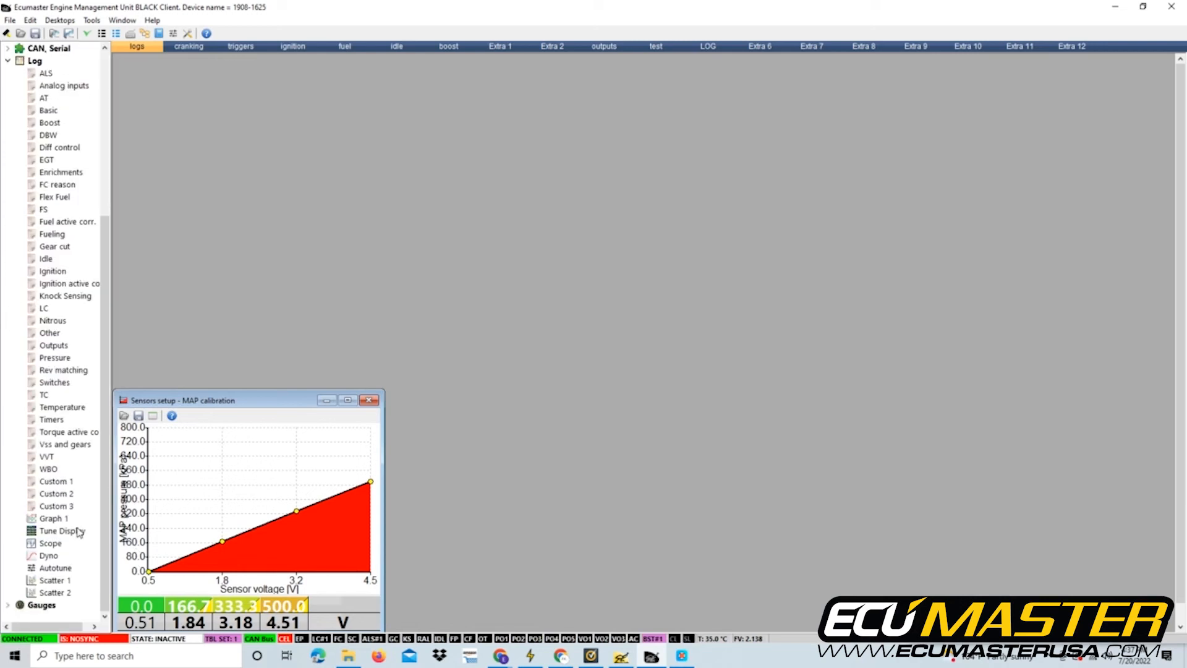
Show the Graph 1 log window from the Log tree.
left_click(54, 518)
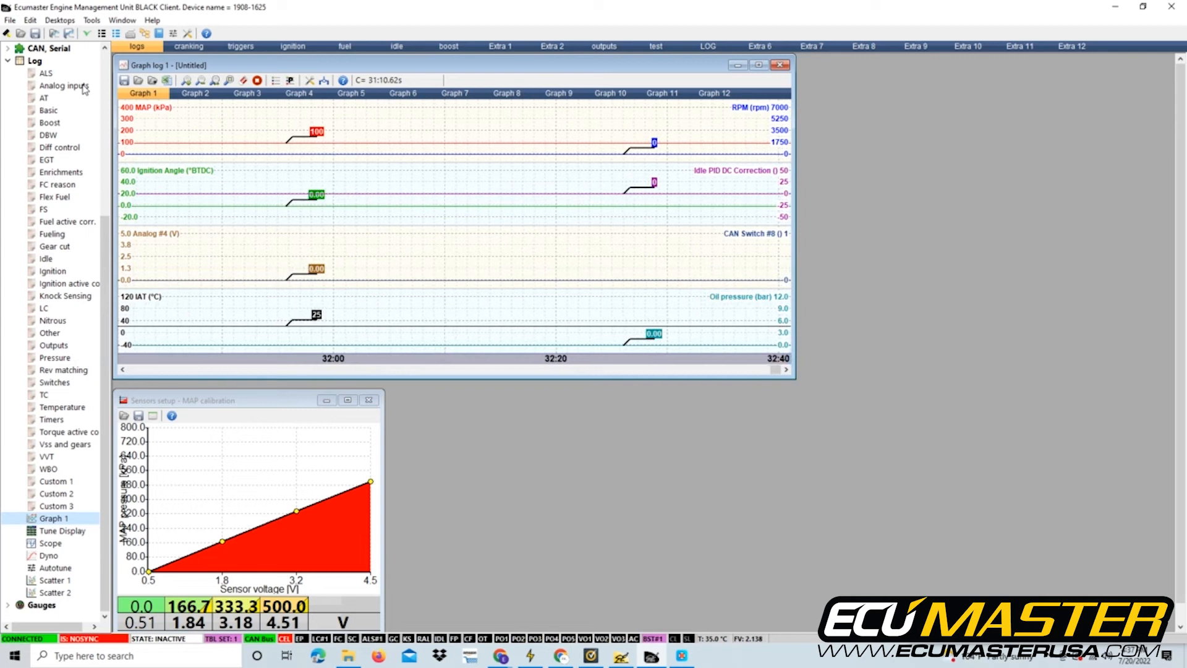